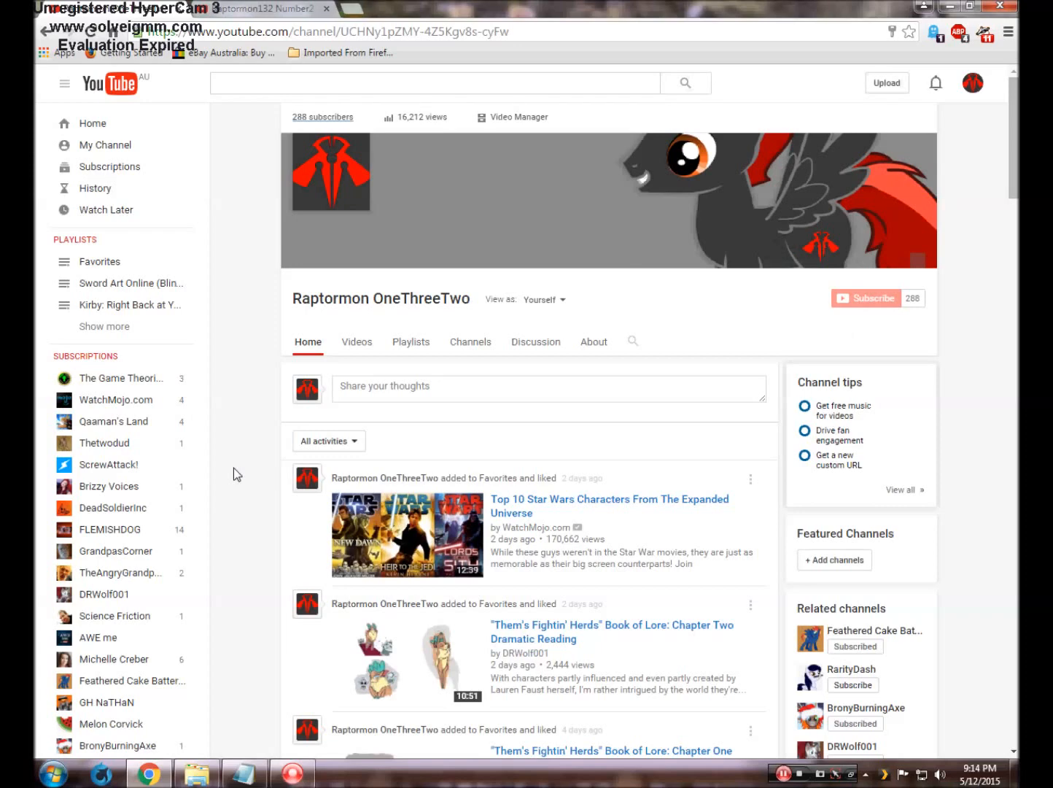
{"action": "mouse_move", "coordinate": [230, 465]}
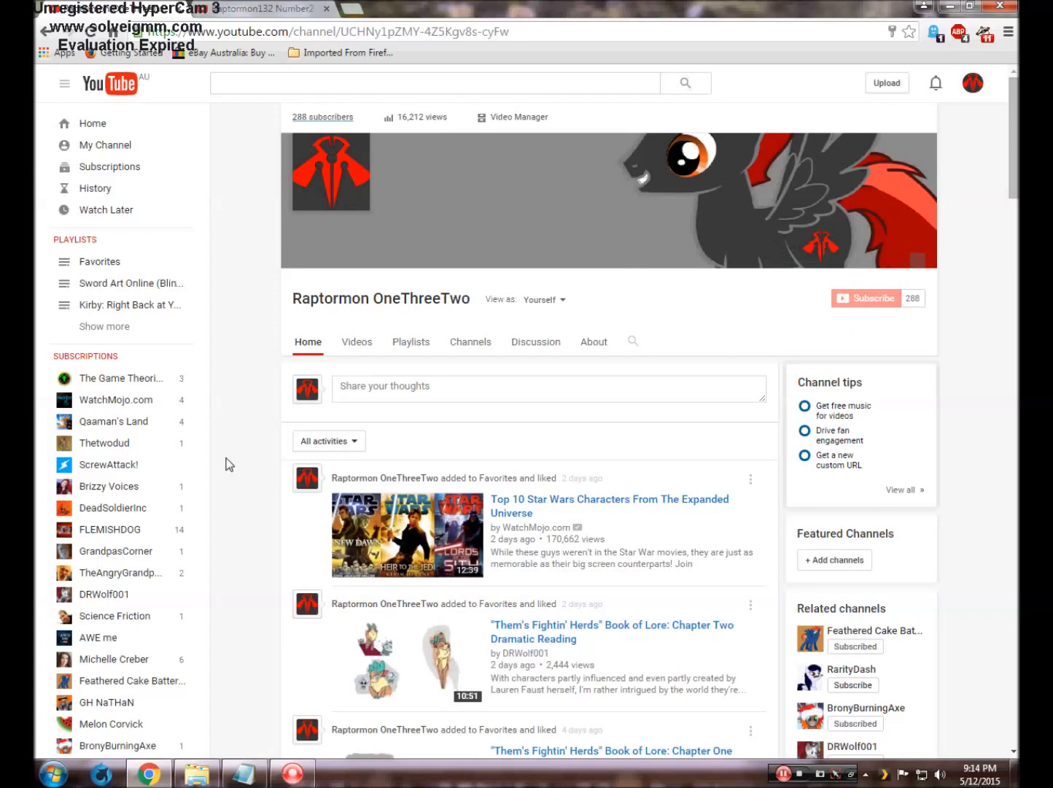
{"action": "mouse_move", "coordinate": [257, 180]}
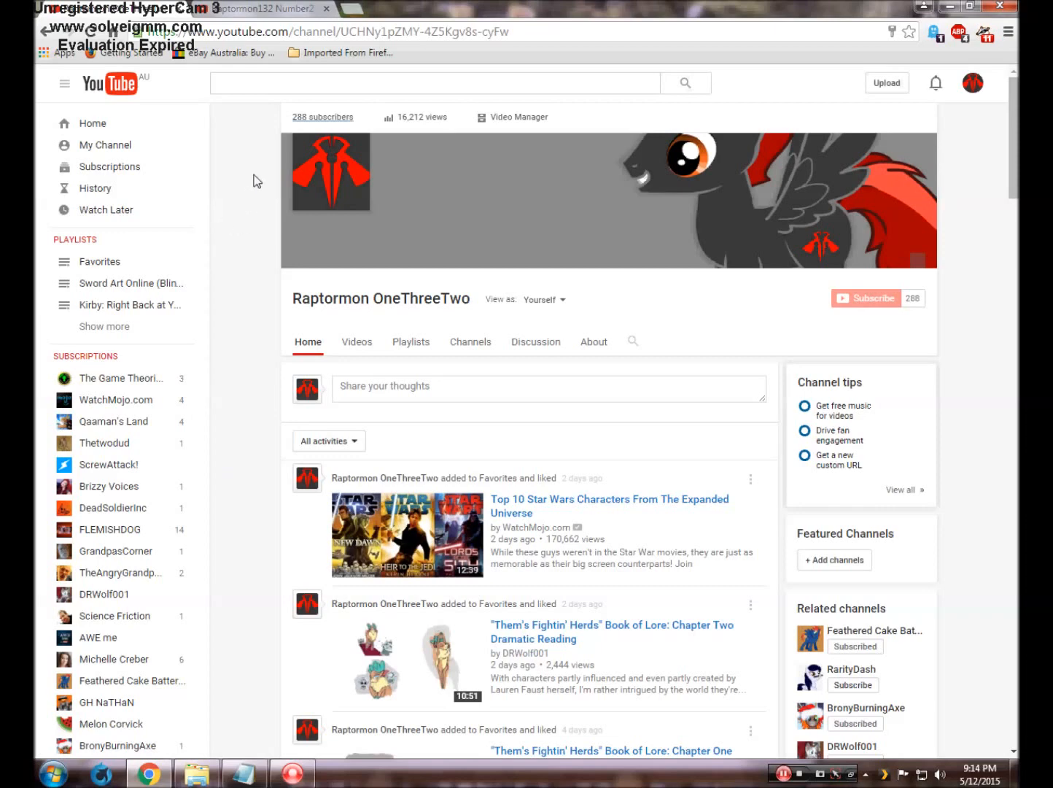
Show the Raptormon132 Number2 channel's Channels list with its one subscription, Raptormon OneThreeTwo
{"action": "scroll", "scroll_direction": "down", "scroll_amount": 3}
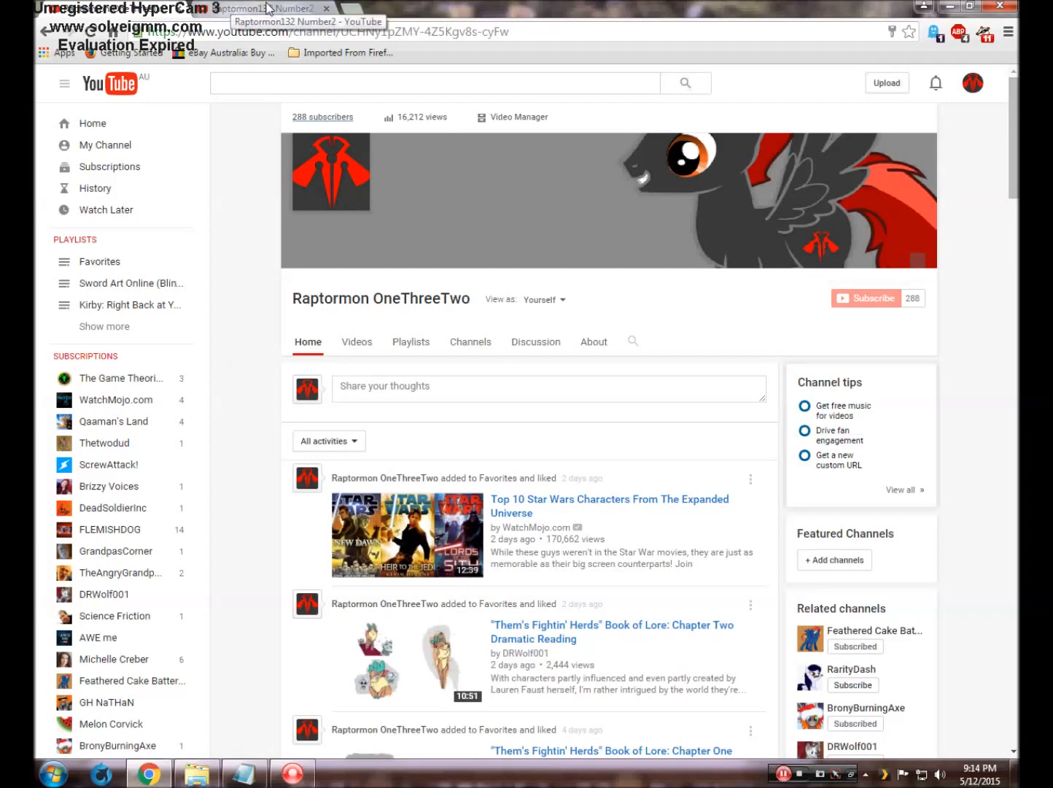
{"action": "left_click", "coordinate": [262, 9]}
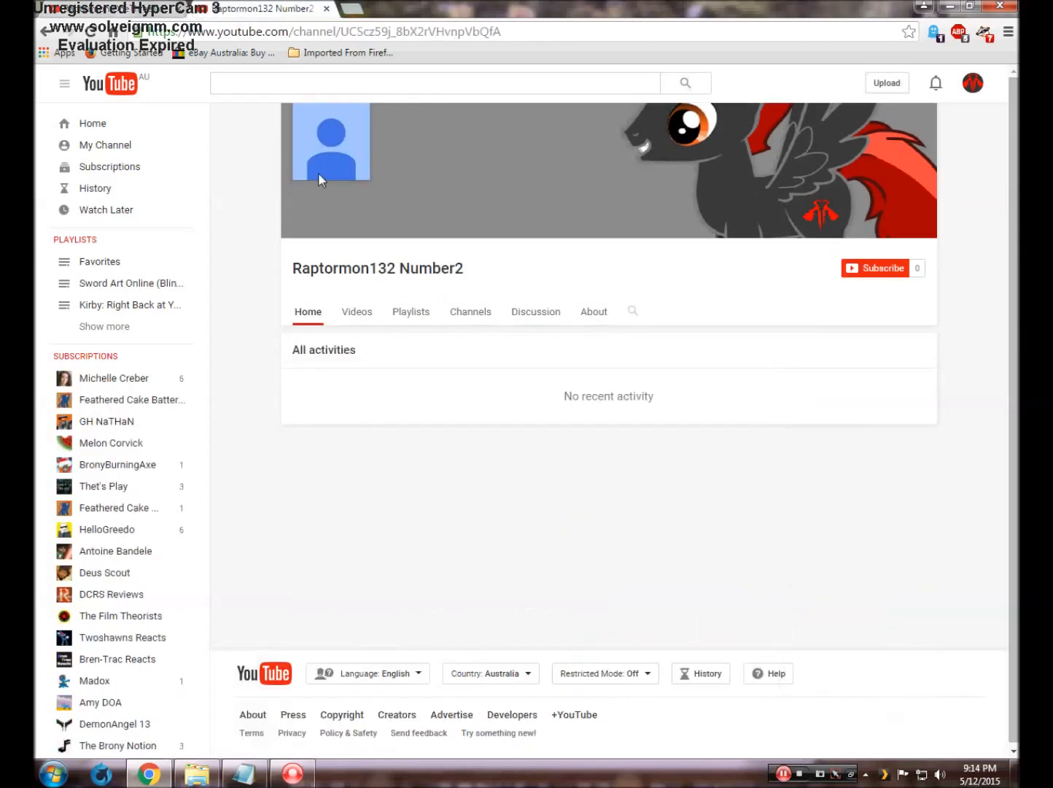
{"action": "mouse_move", "coordinate": [636, 154]}
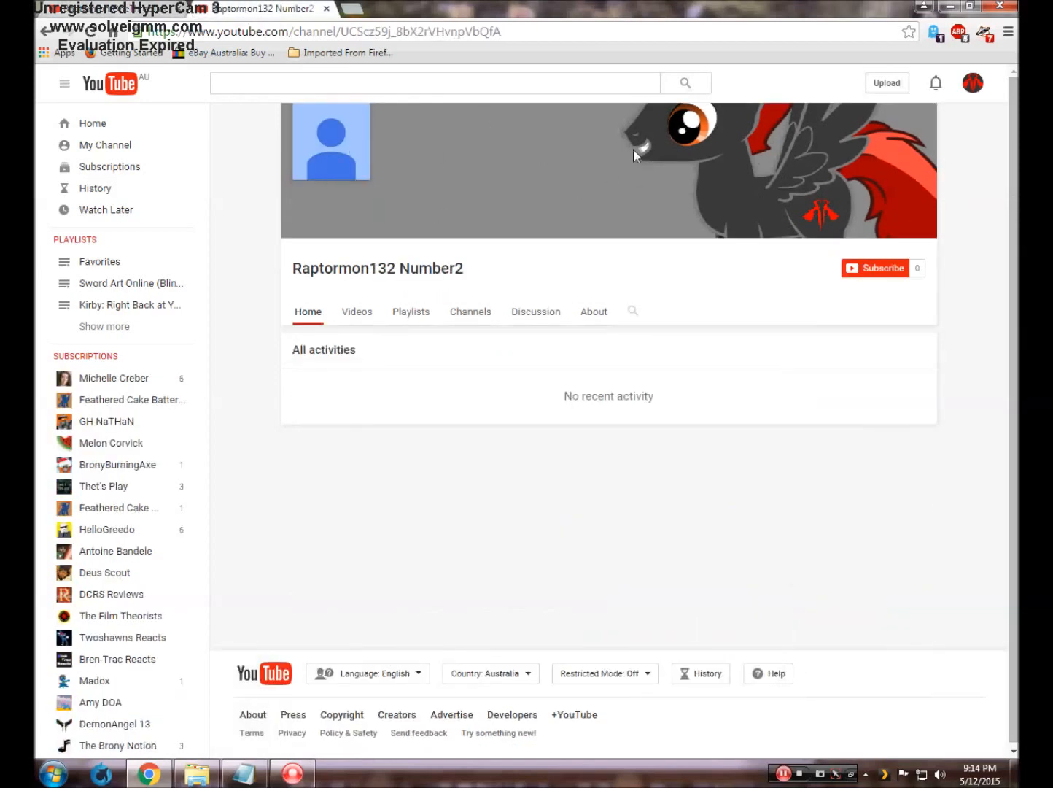
{"action": "mouse_move", "coordinate": [713, 343]}
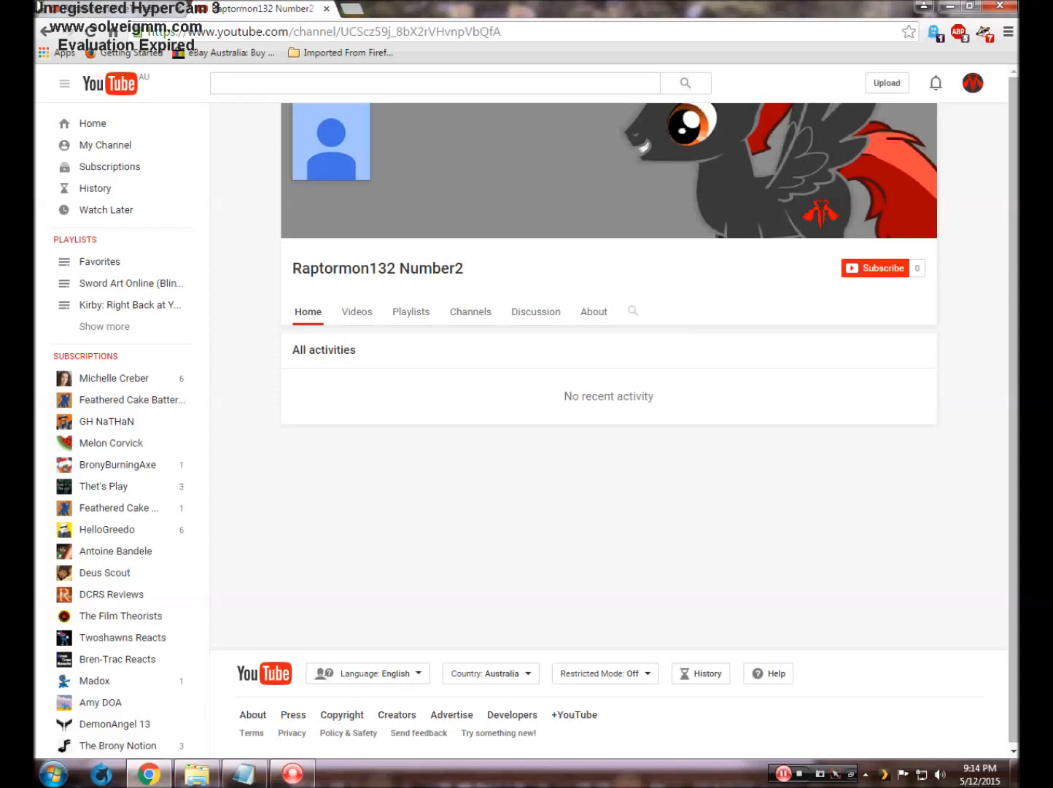
{"action": "left_click", "coordinate": [470, 312]}
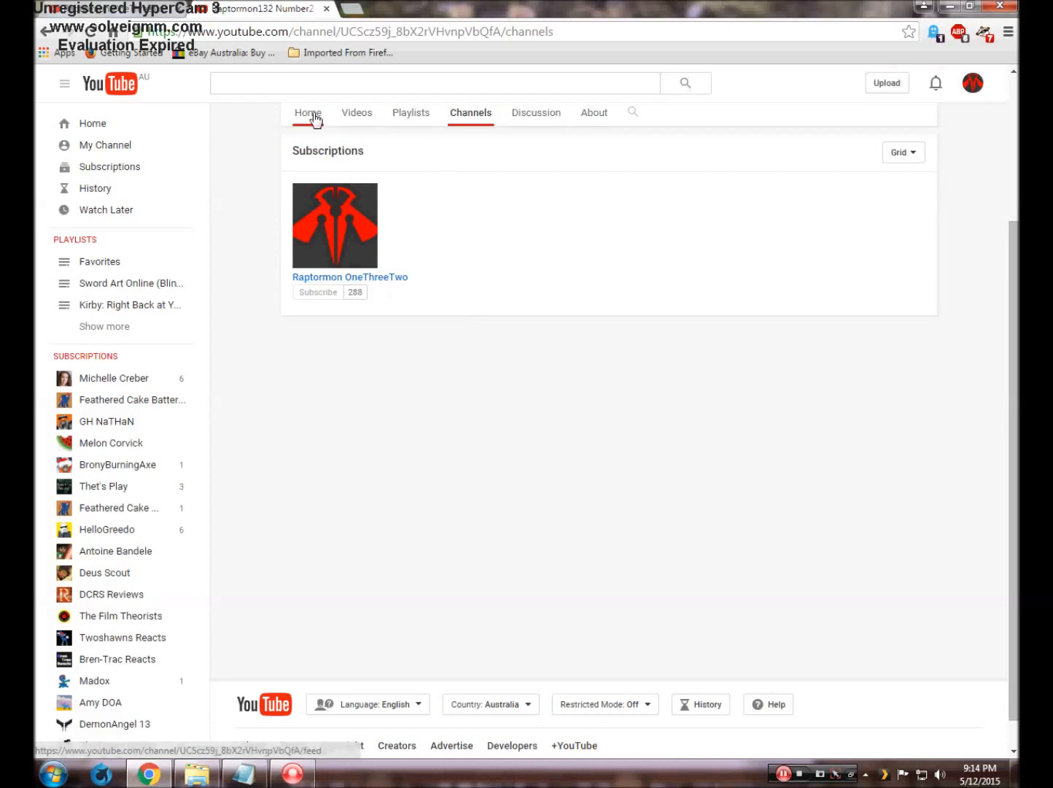
{"action": "left_click", "coordinate": [306, 113]}
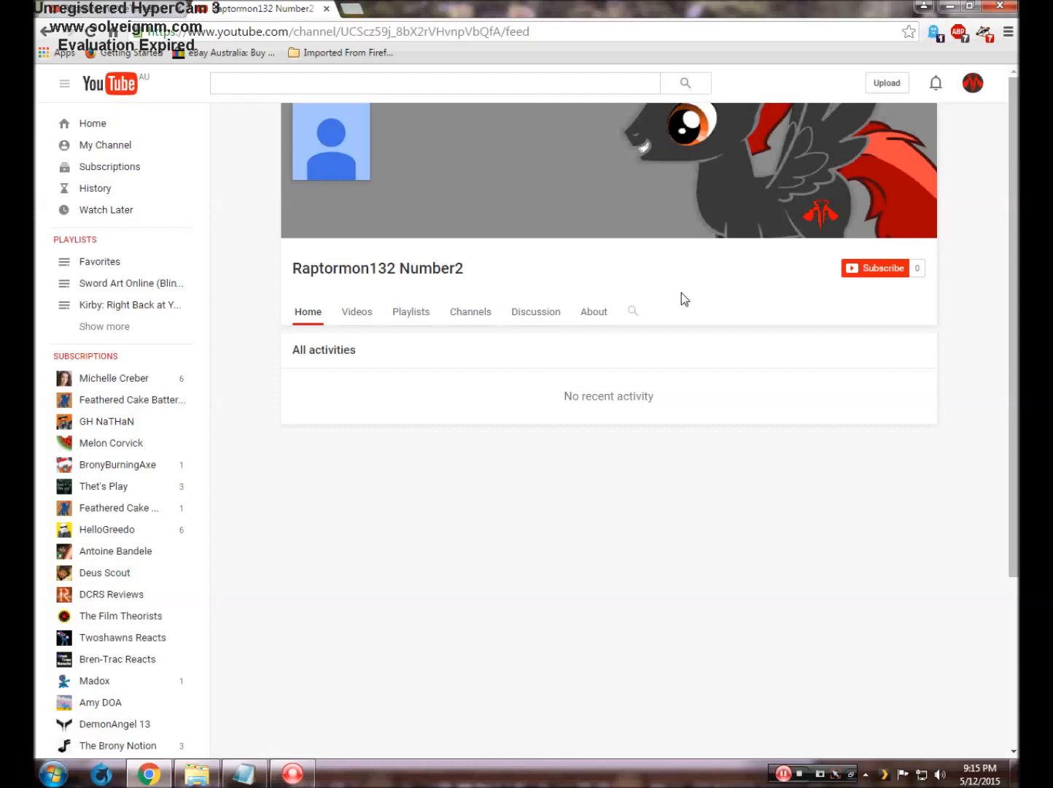
{"action": "mouse_move", "coordinate": [562, 268]}
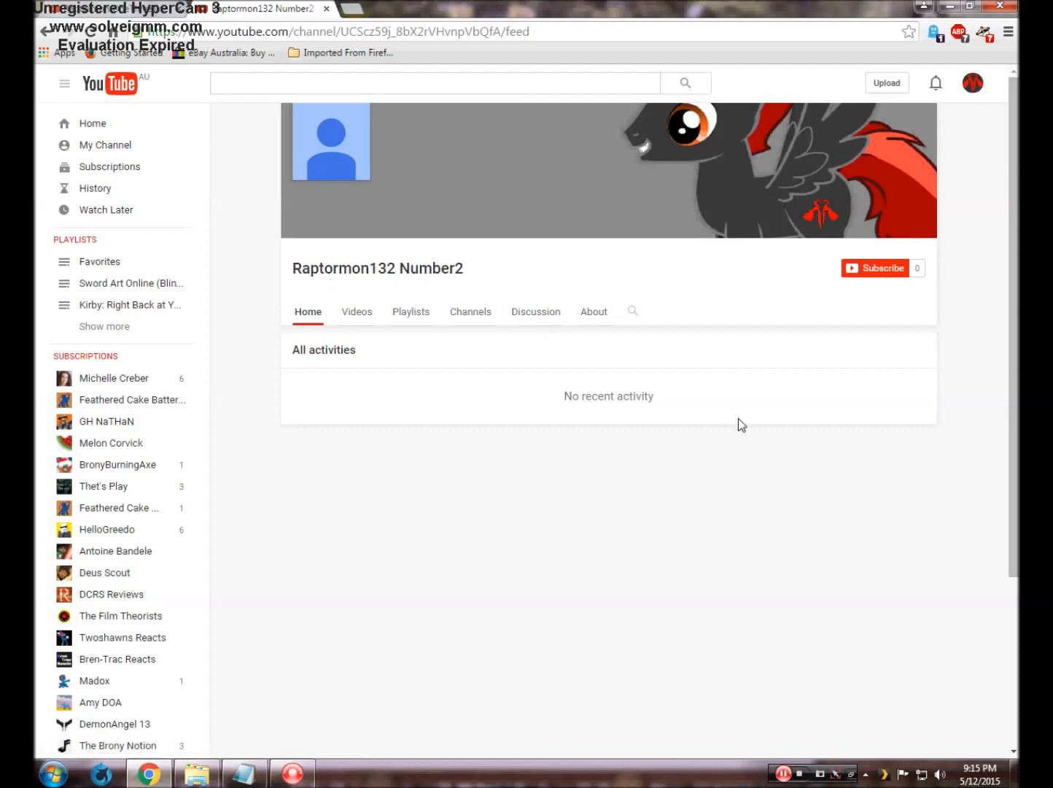
{"action": "mouse_move", "coordinate": [694, 308]}
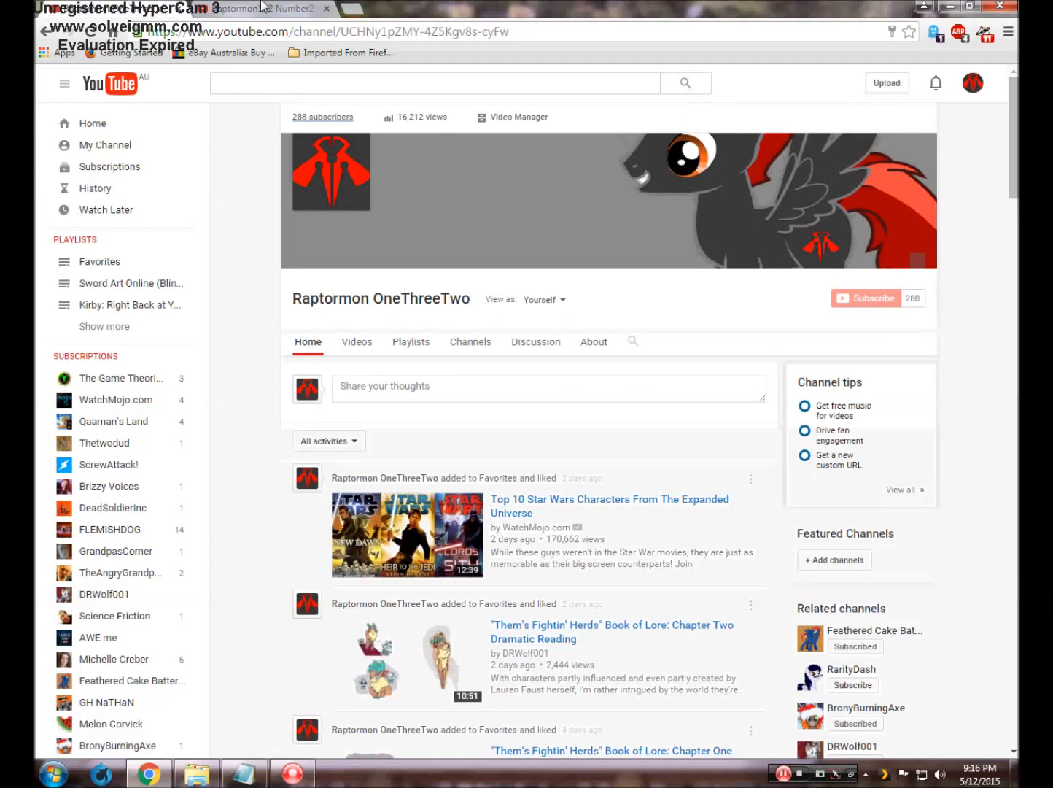
{"action": "left_click", "coordinate": [263, 9]}
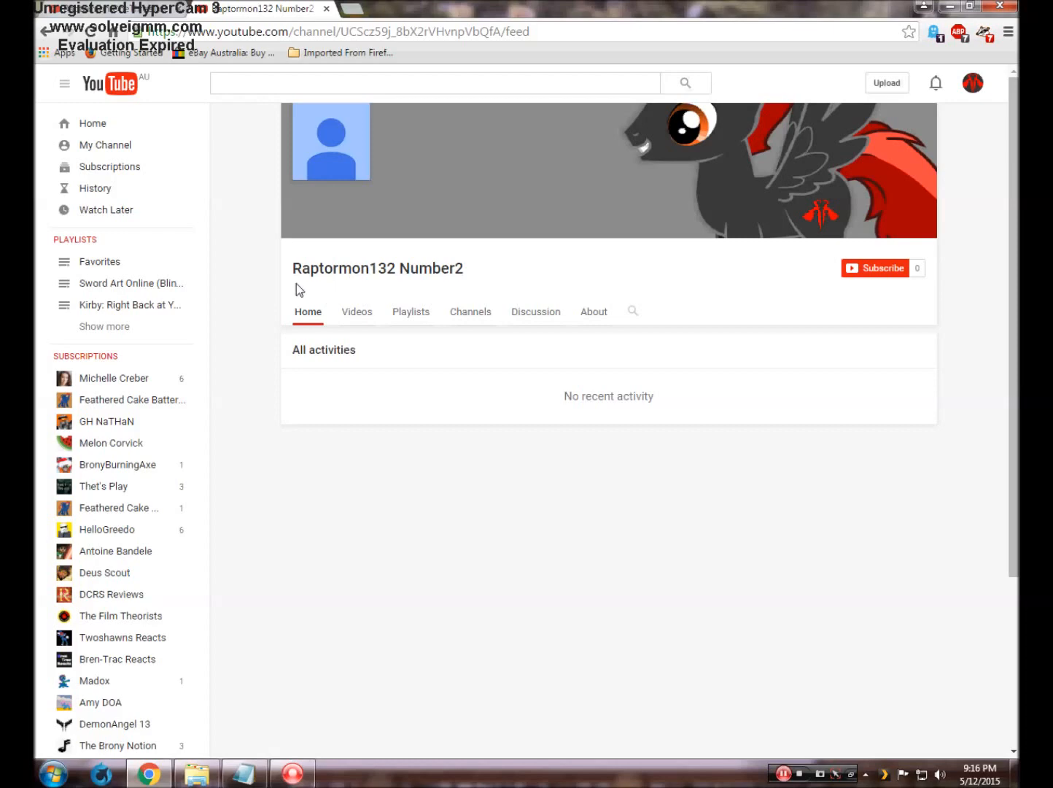
{"action": "mouse_move", "coordinate": [367, 316]}
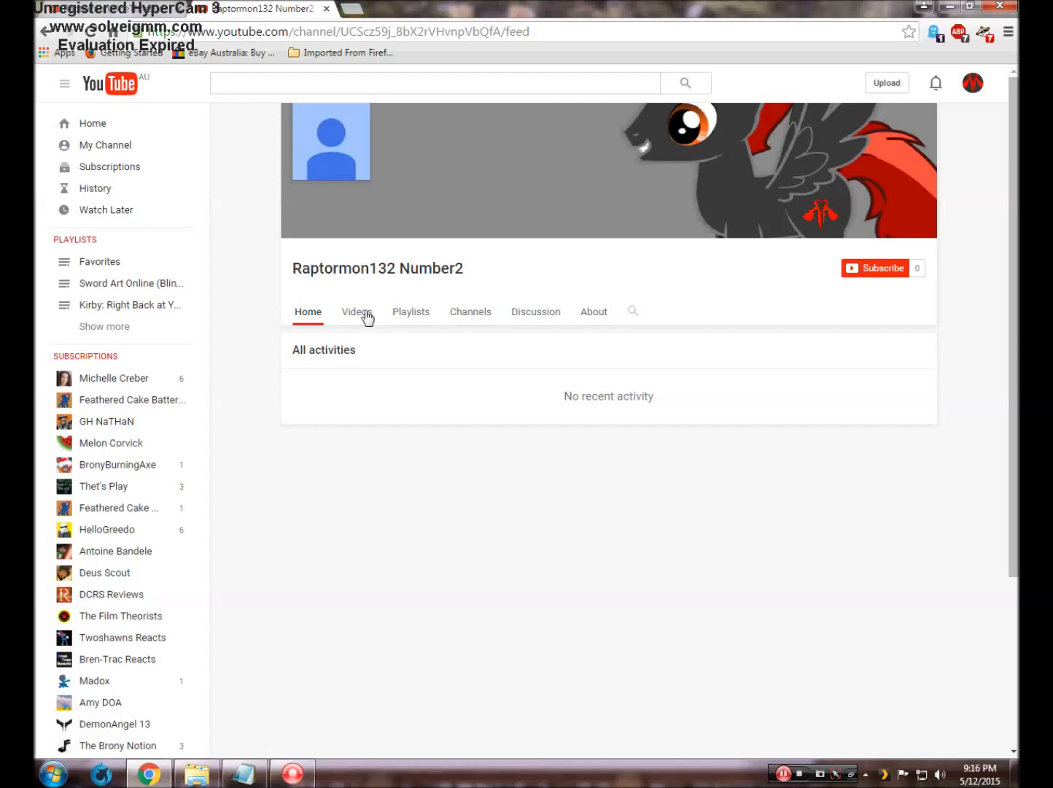
{"action": "mouse_move", "coordinate": [466, 301]}
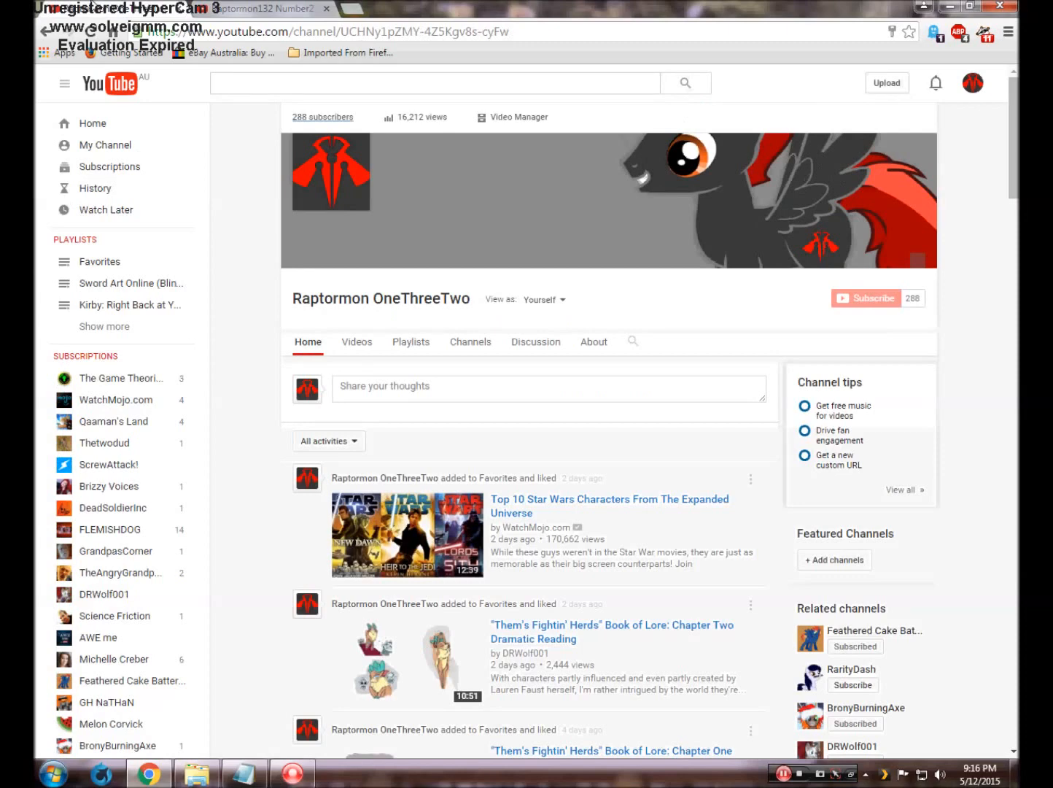
{"action": "mouse_move", "coordinate": [251, 8]}
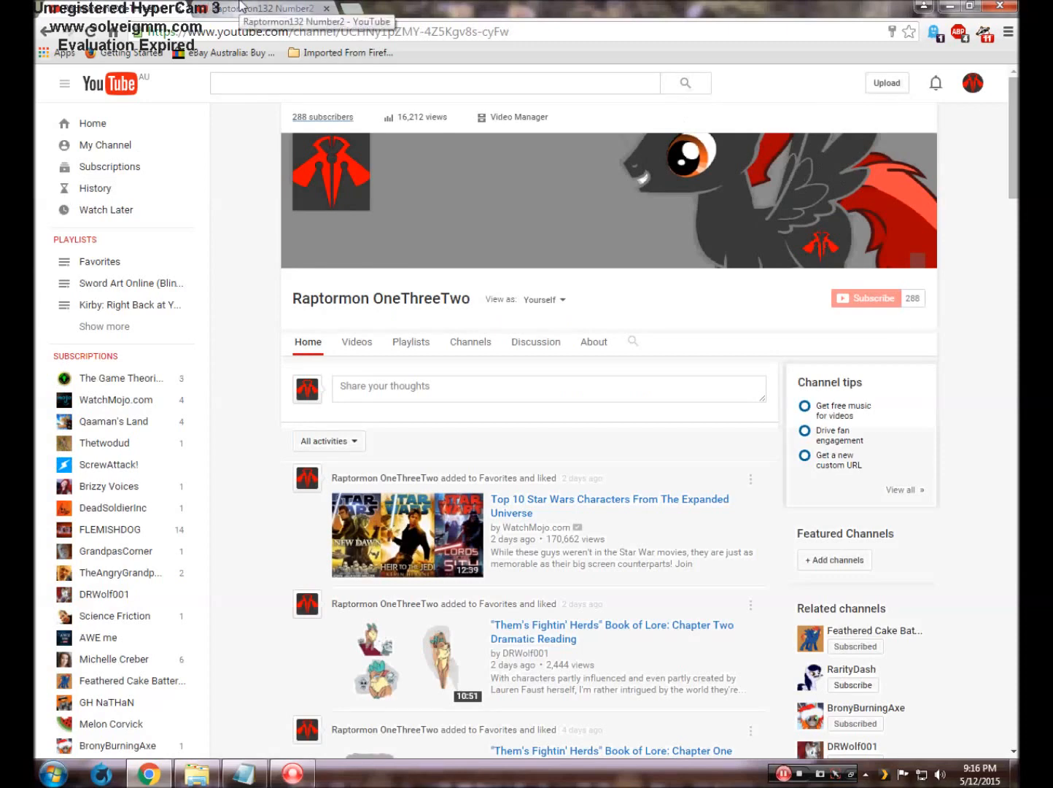